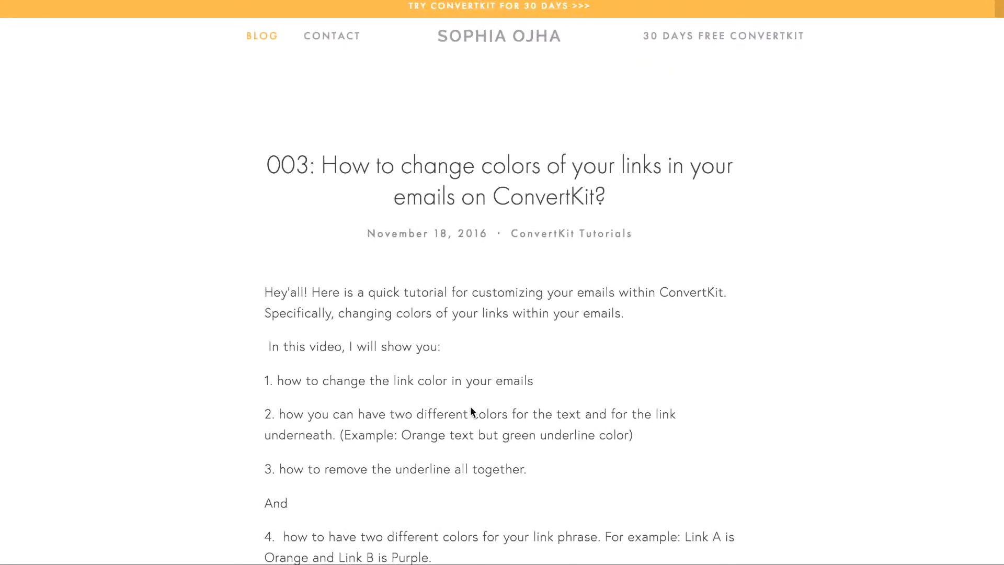
Step: Scroll down the link-colours blog post to its Comments section
scroll("down", 3)
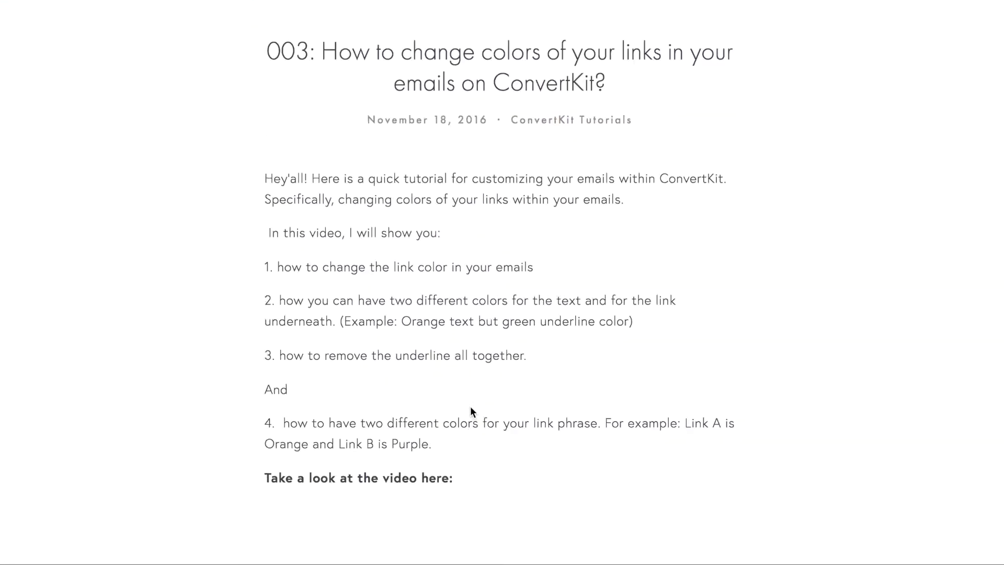
scroll("down", 3)
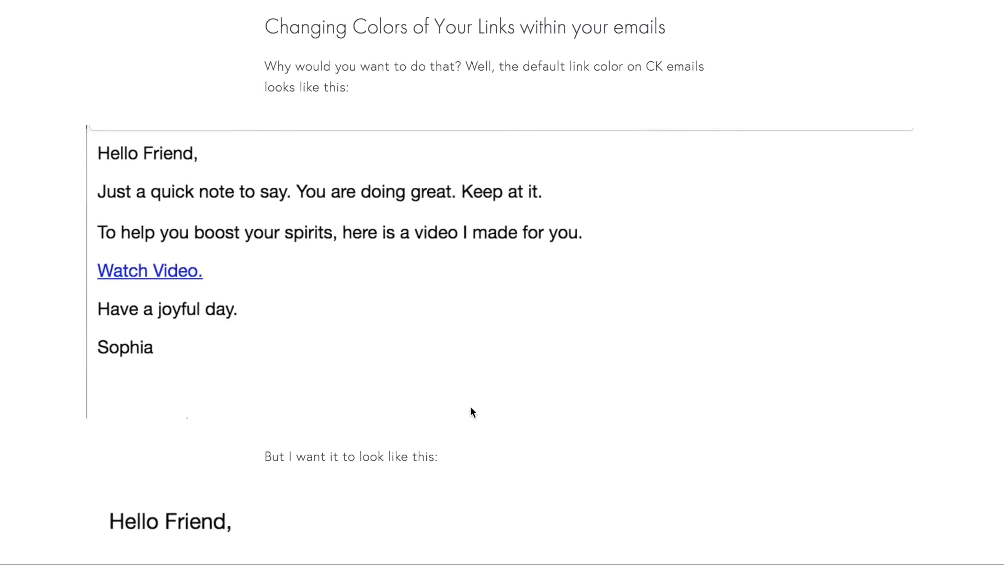
scroll("down", 3)
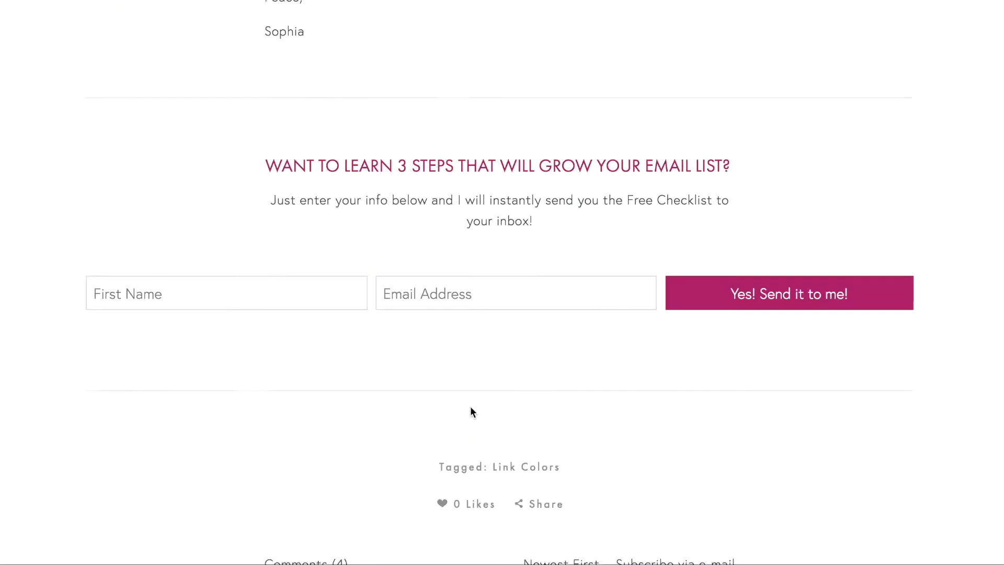
scroll("down", 3)
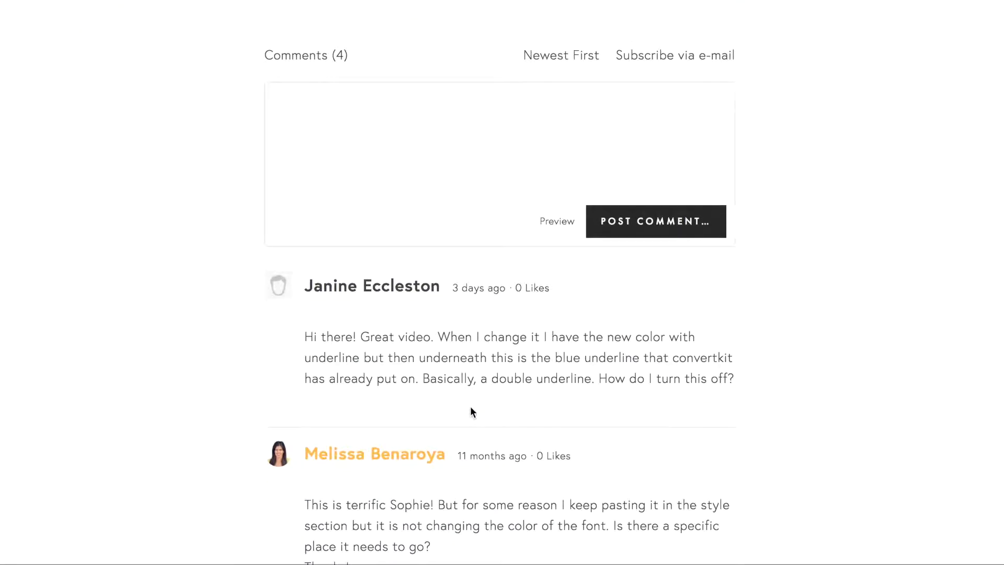
mouse_move(339, 302)
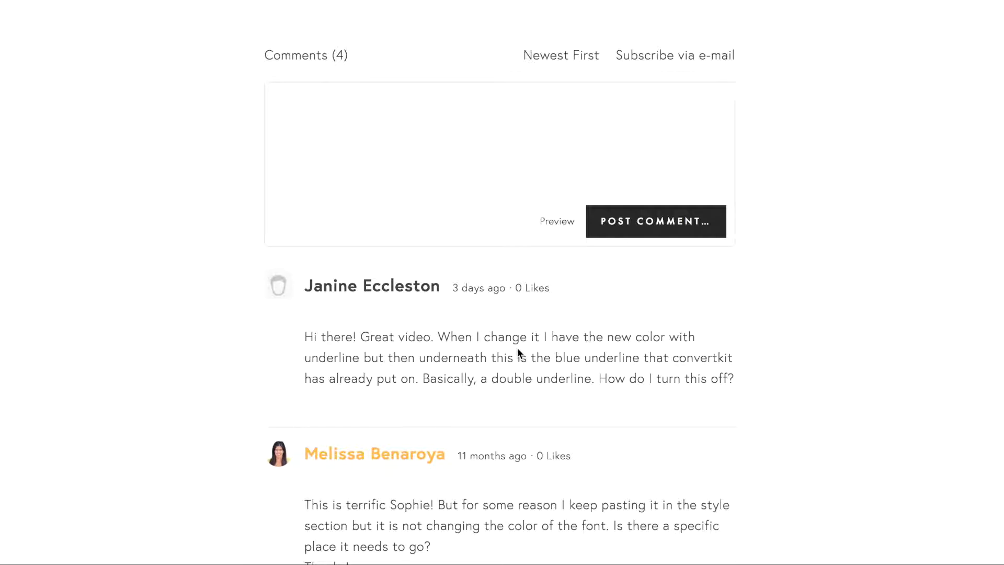
mouse_move(545, 355)
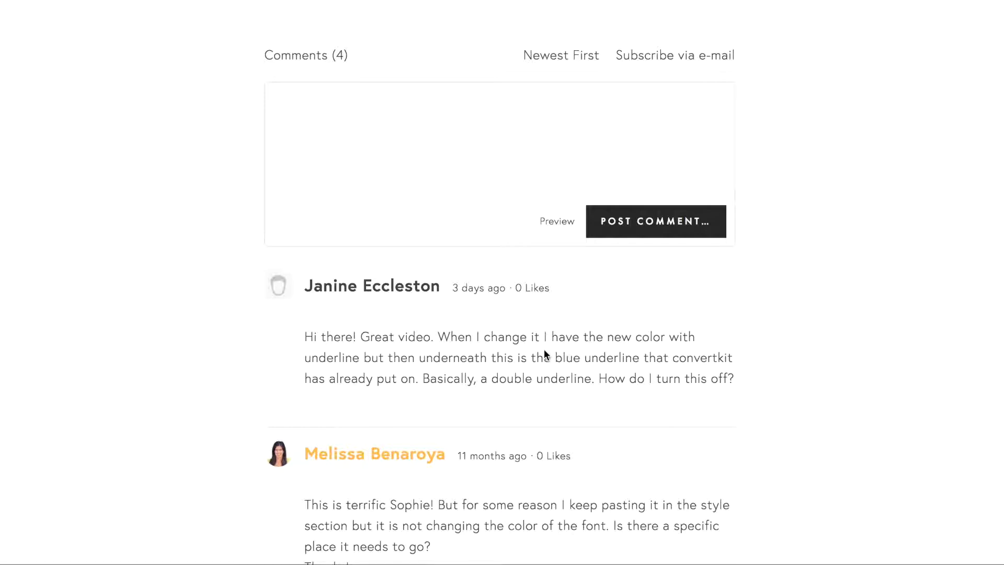
mouse_move(540, 346)
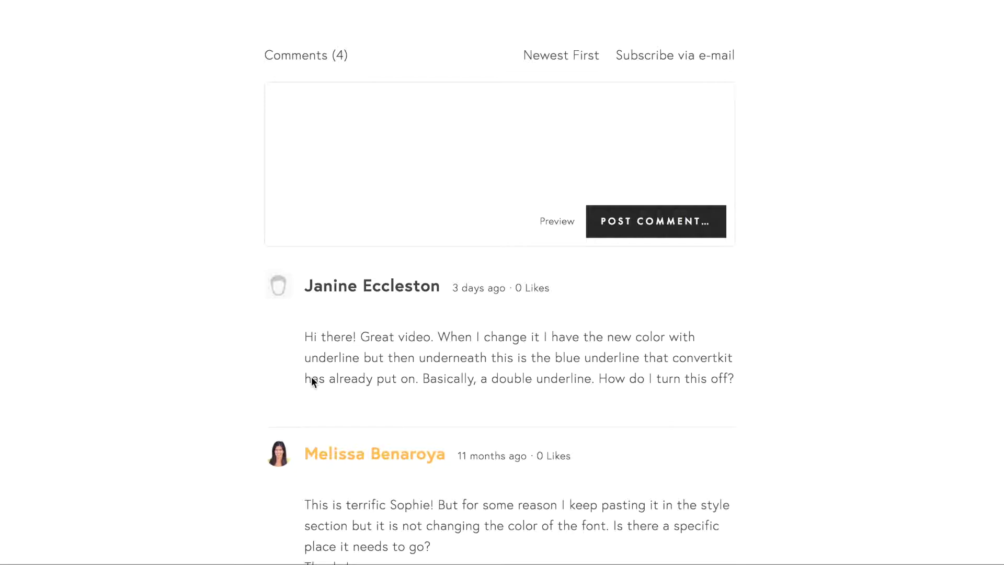
mouse_move(386, 373)
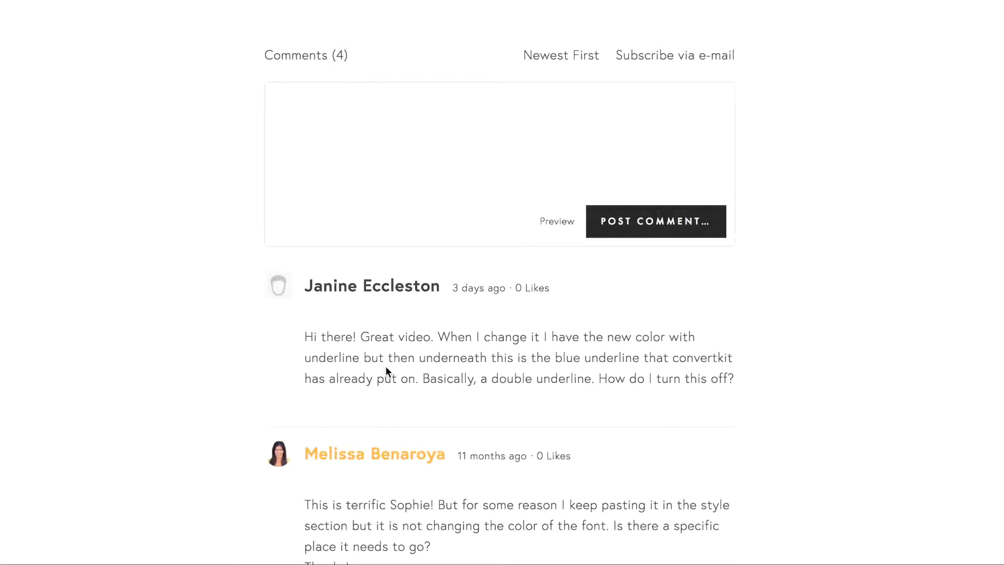
mouse_move(602, 368)
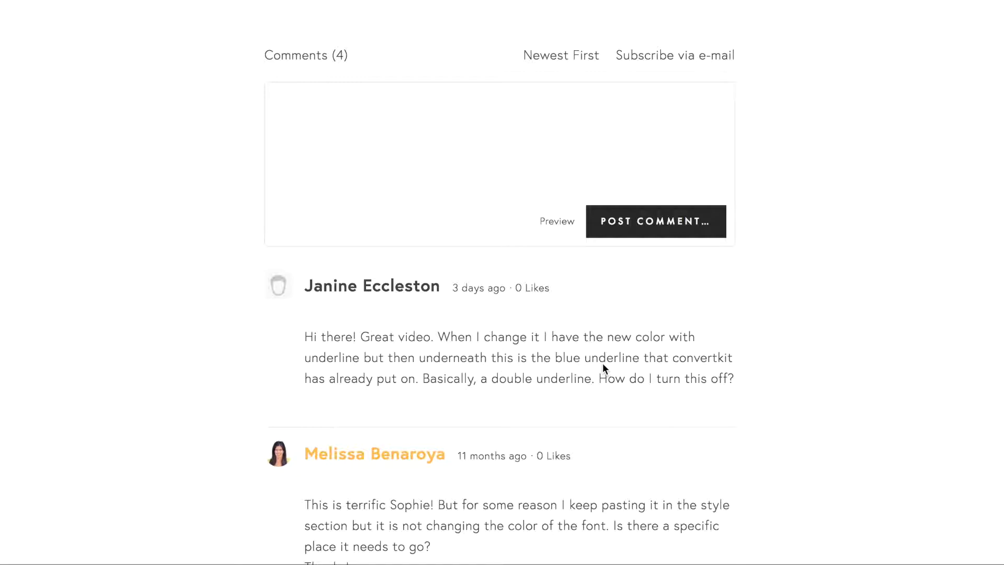
mouse_move(363, 390)
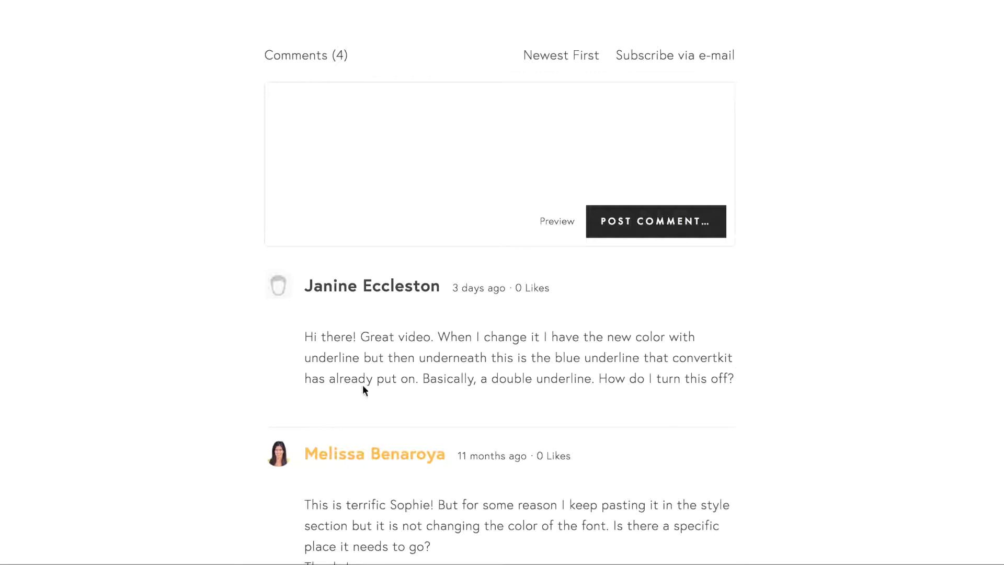
mouse_move(485, 397)
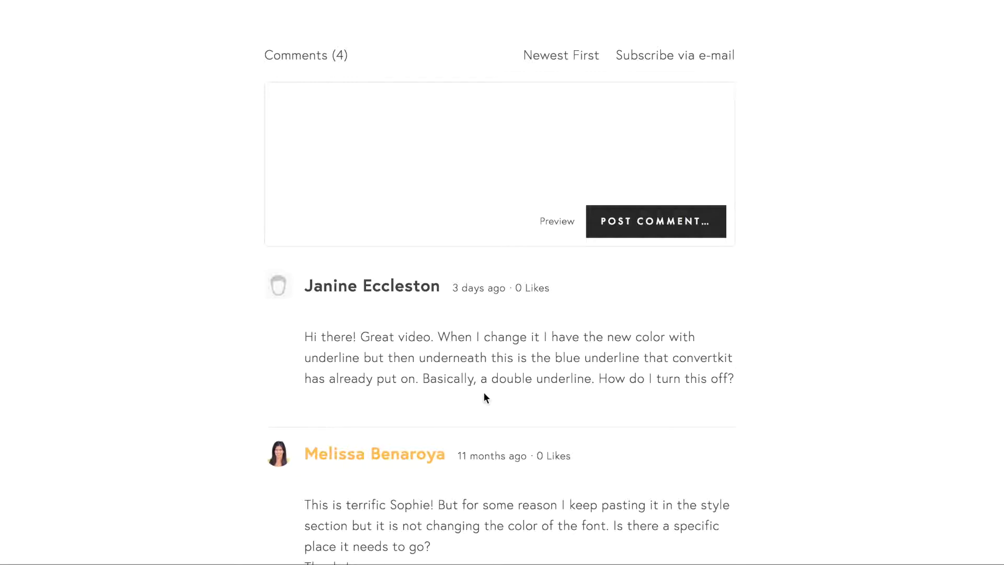
mouse_move(638, 393)
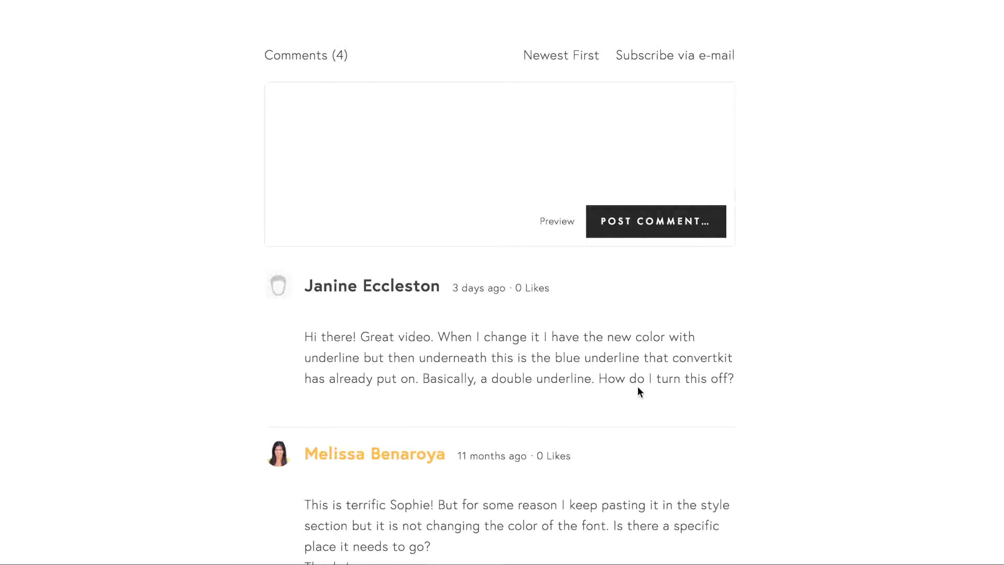
mouse_move(704, 396)
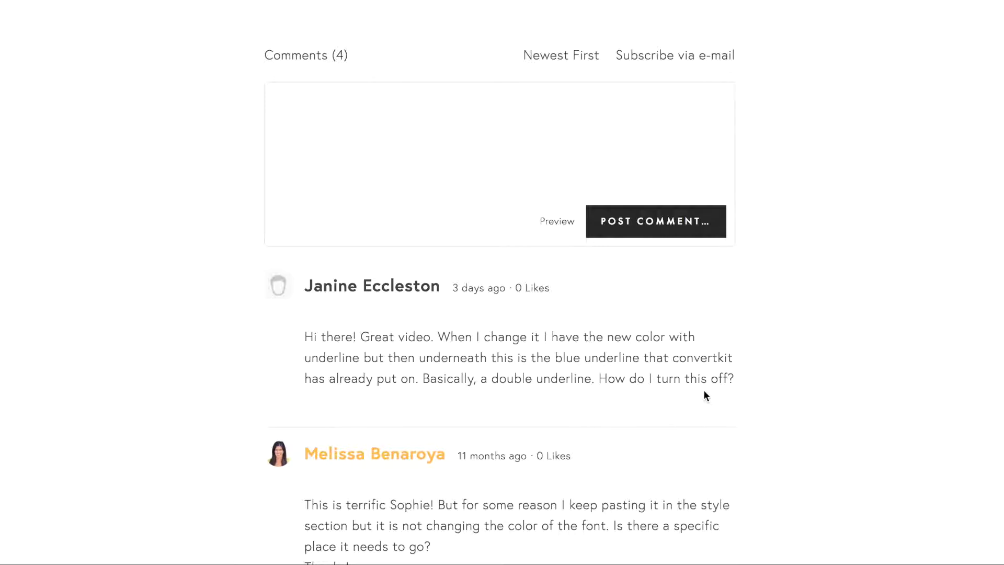
mouse_move(350, 158)
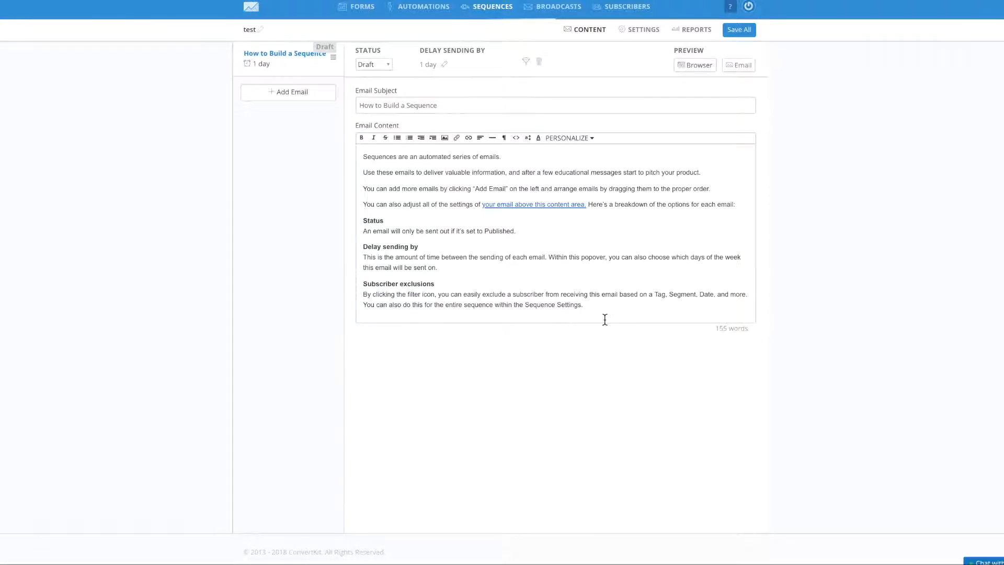
Step: Preview the sequence email in a browser window, showing its underlined link
left_click(695, 65)
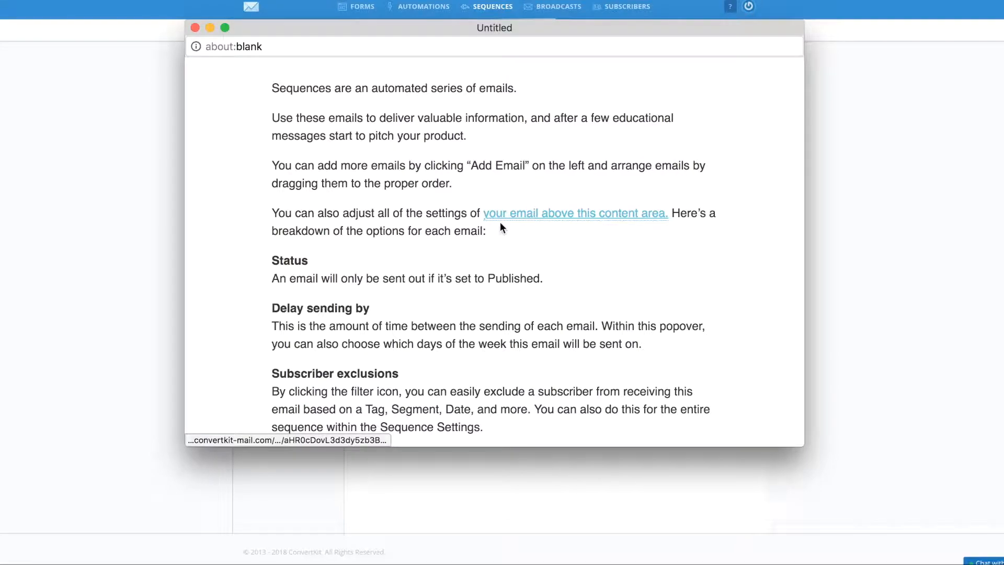
mouse_move(506, 224)
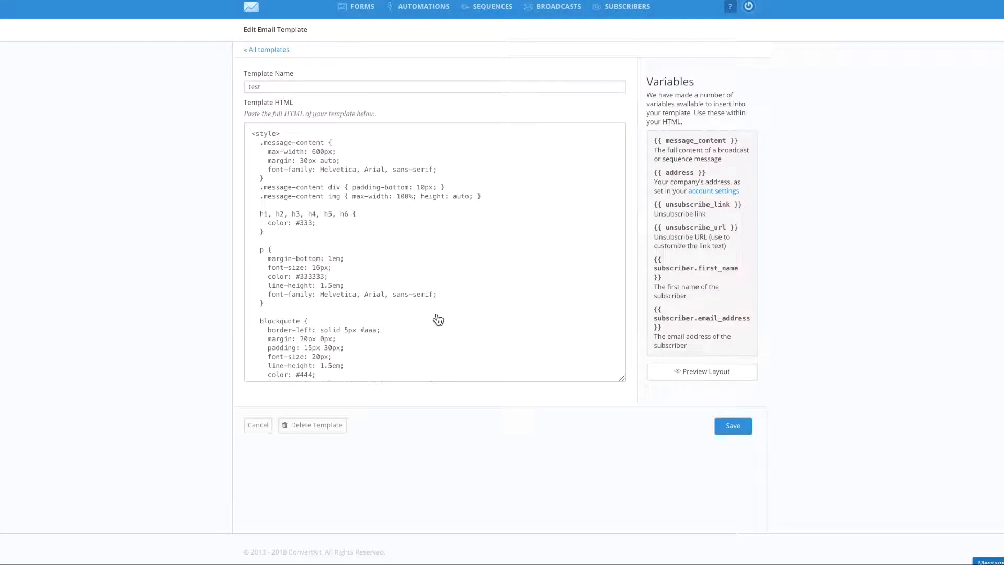
scroll("down", 3)
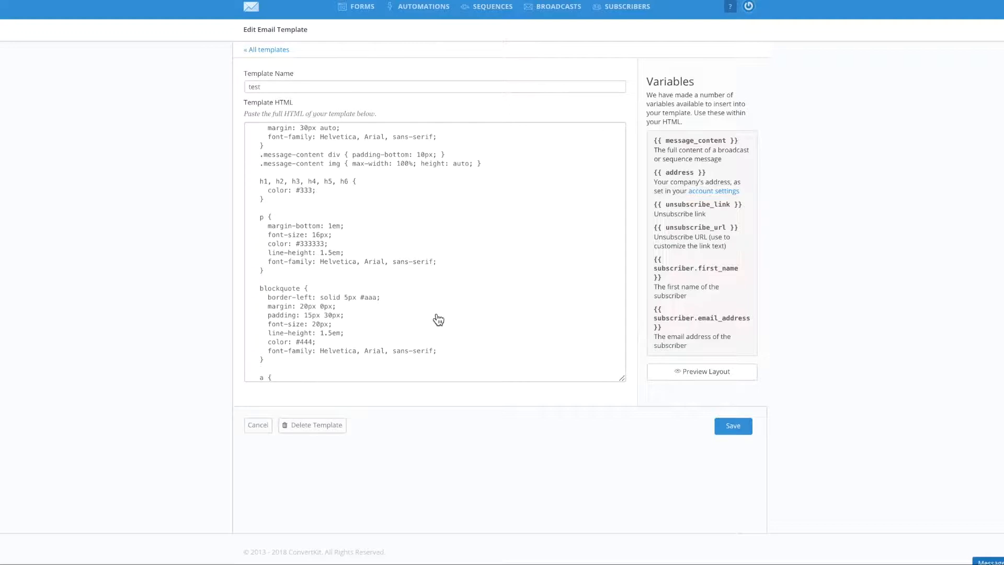
scroll("down", 3)
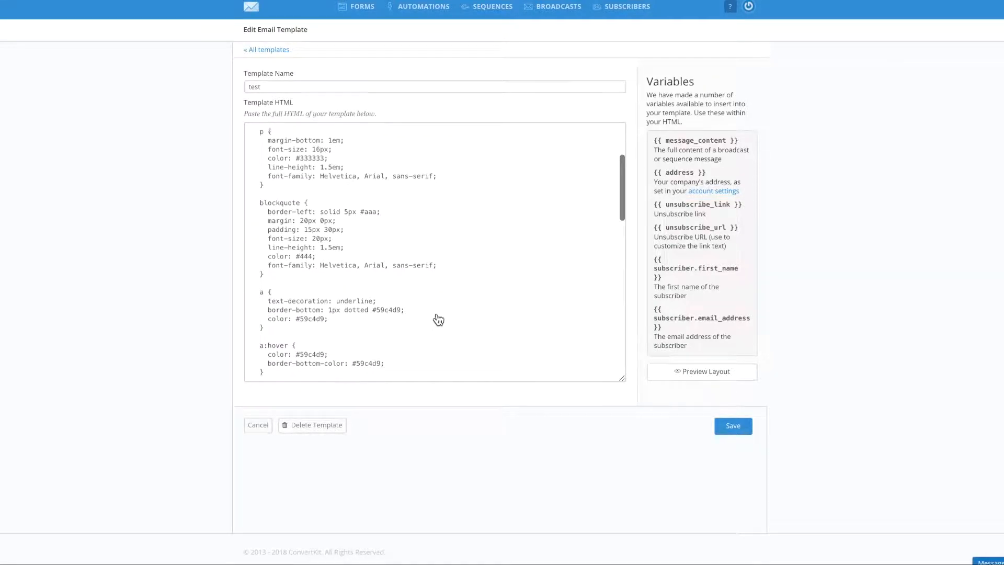
scroll("down", 3)
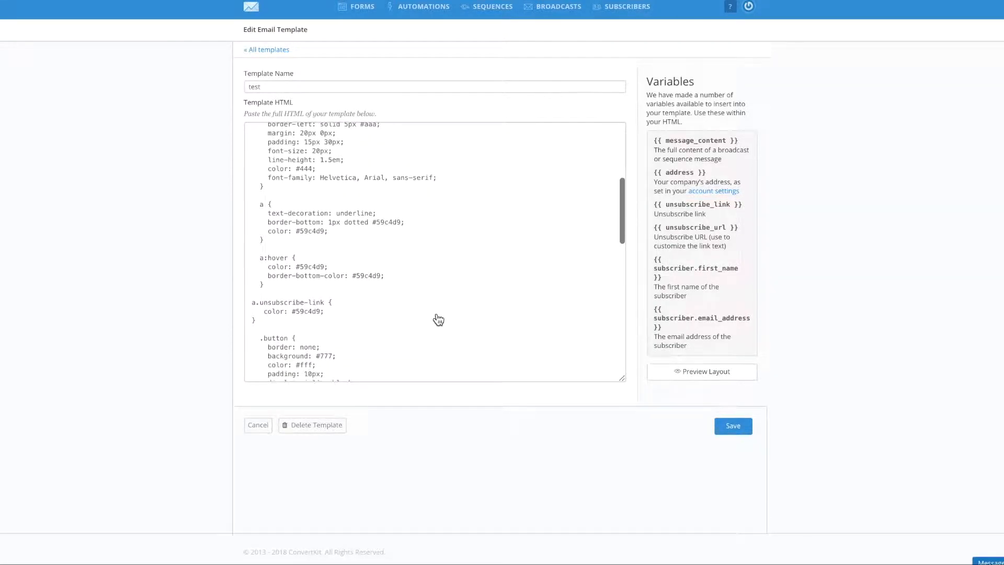
Step: Change the a { } rule's text-decoration from underline to none and save the template
left_click_drag(261, 204, 331, 239)
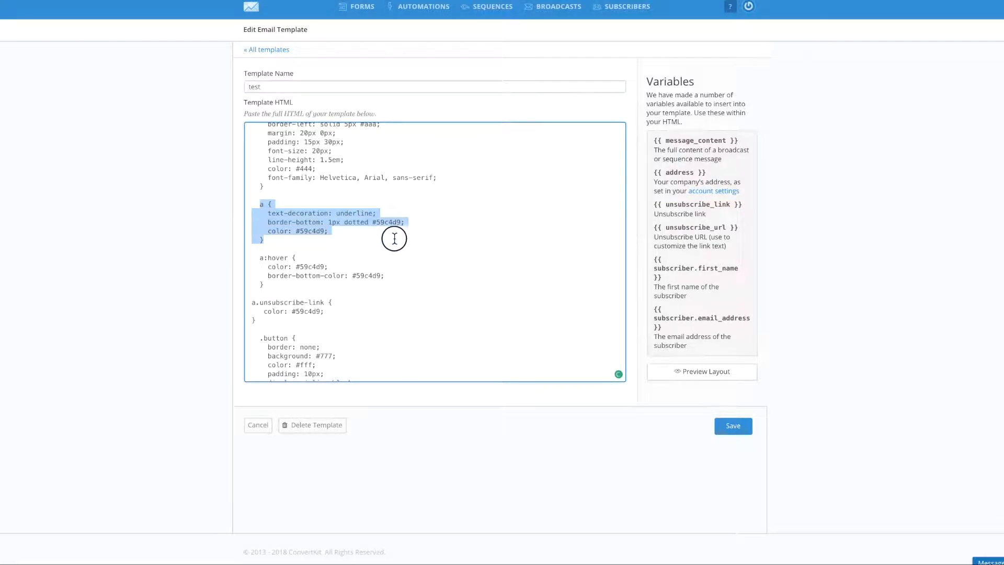
left_click(267, 214)
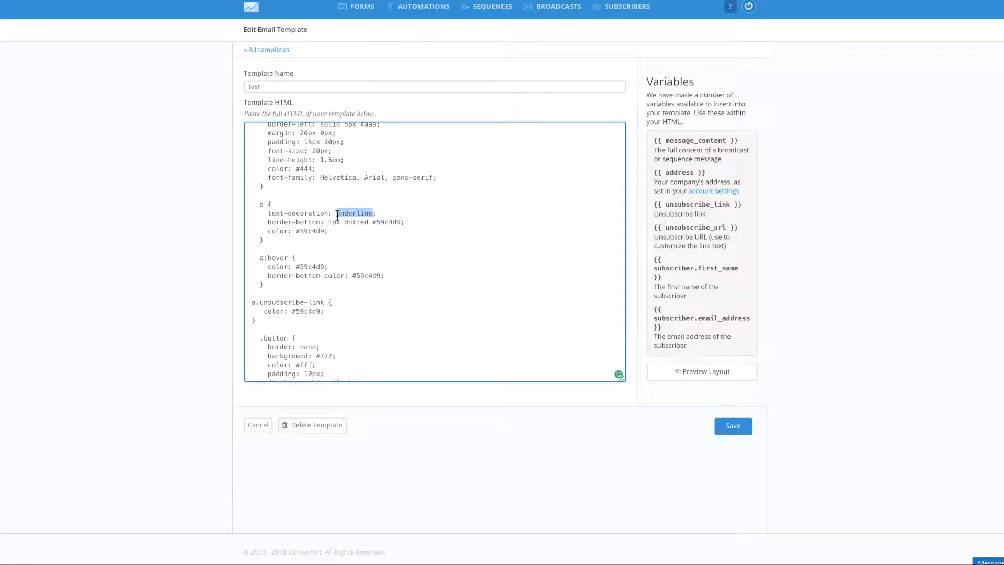
type("none")
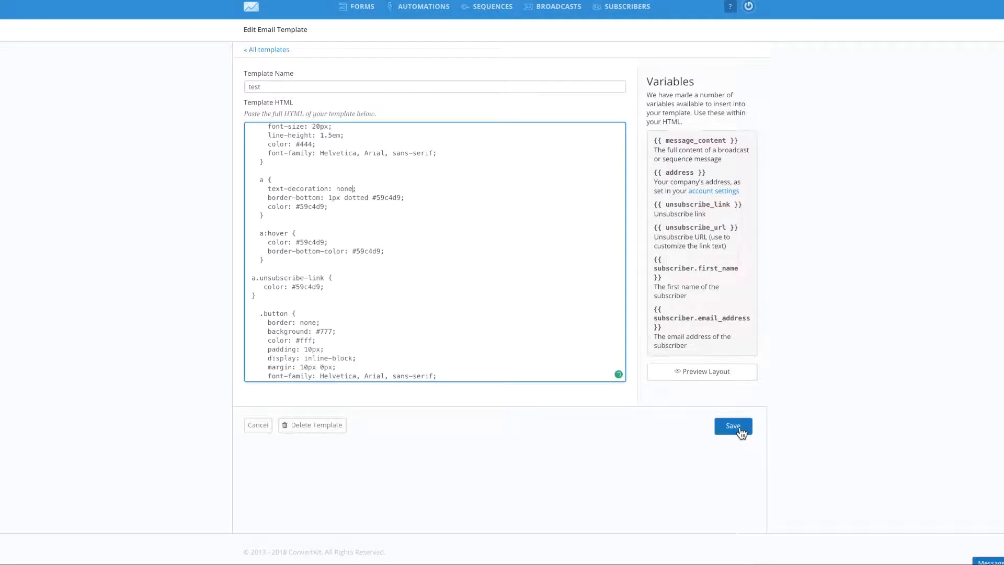
left_click(732, 426)
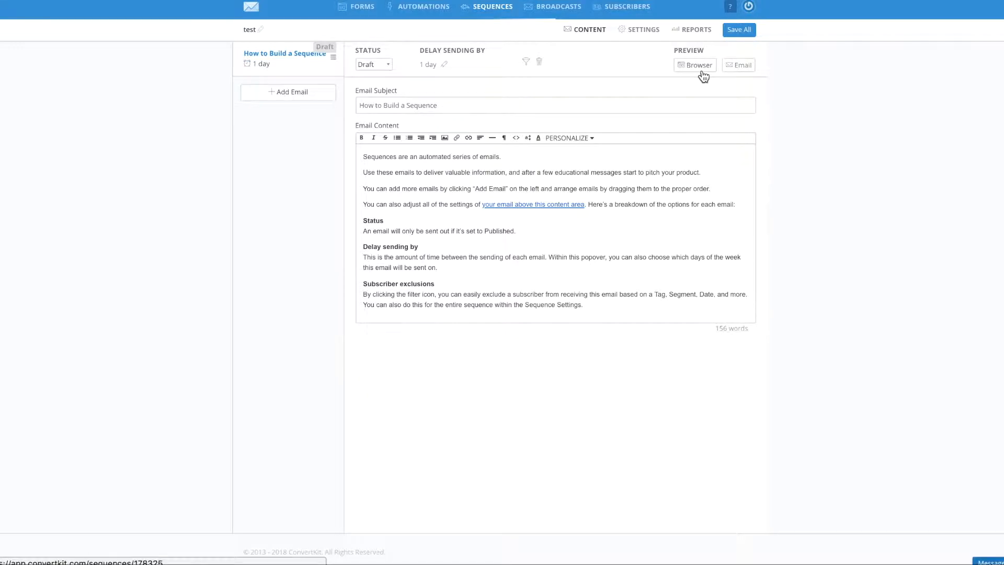
Step: Preview the sequence email again; the link still shows a dotted underline
left_click(694, 65)
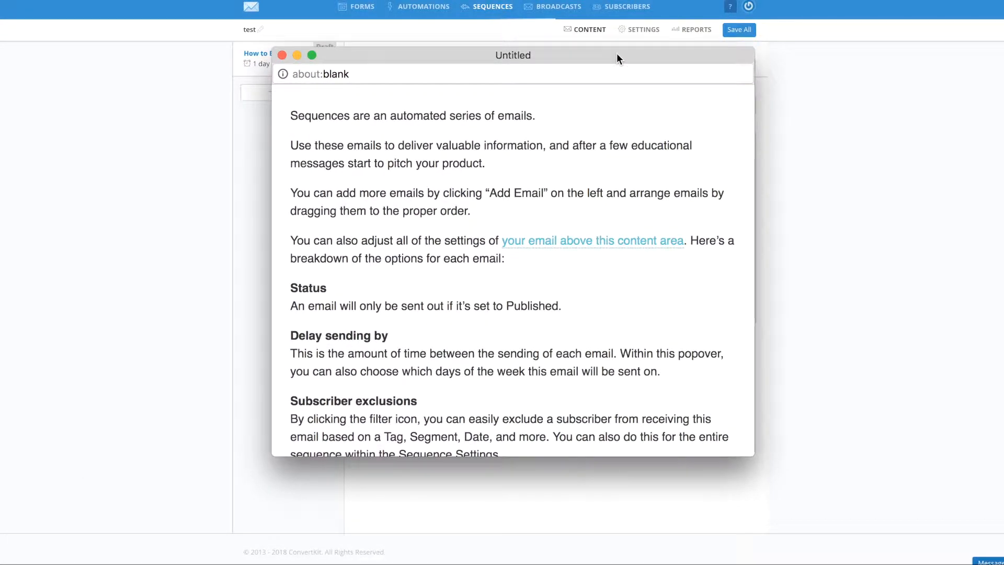
mouse_move(561, 254)
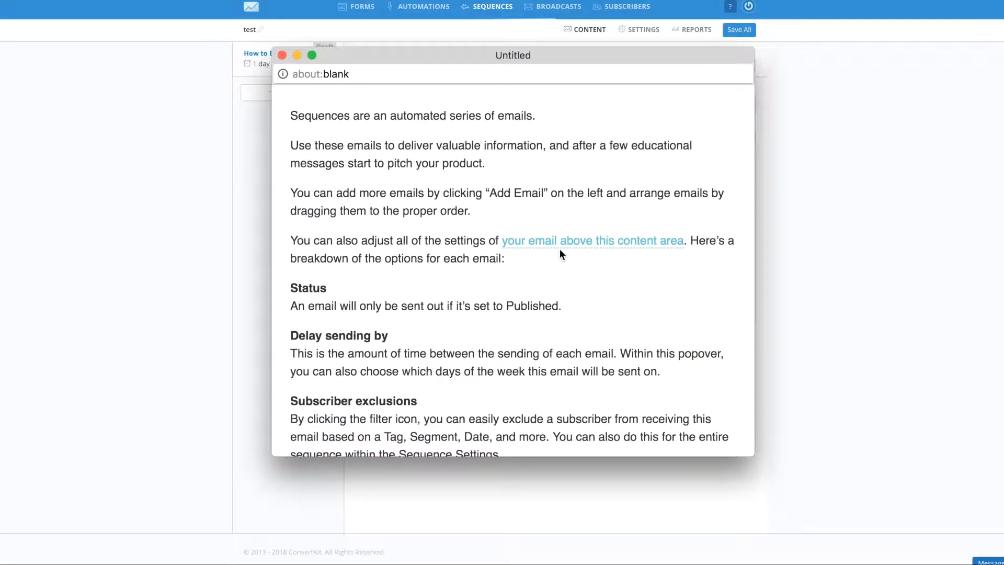
mouse_move(577, 252)
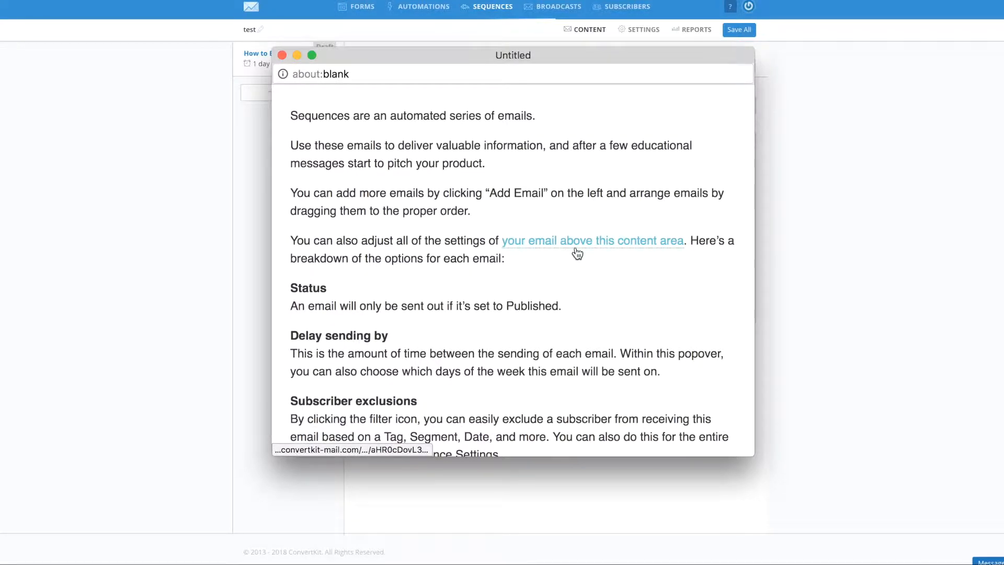
mouse_move(685, 255)
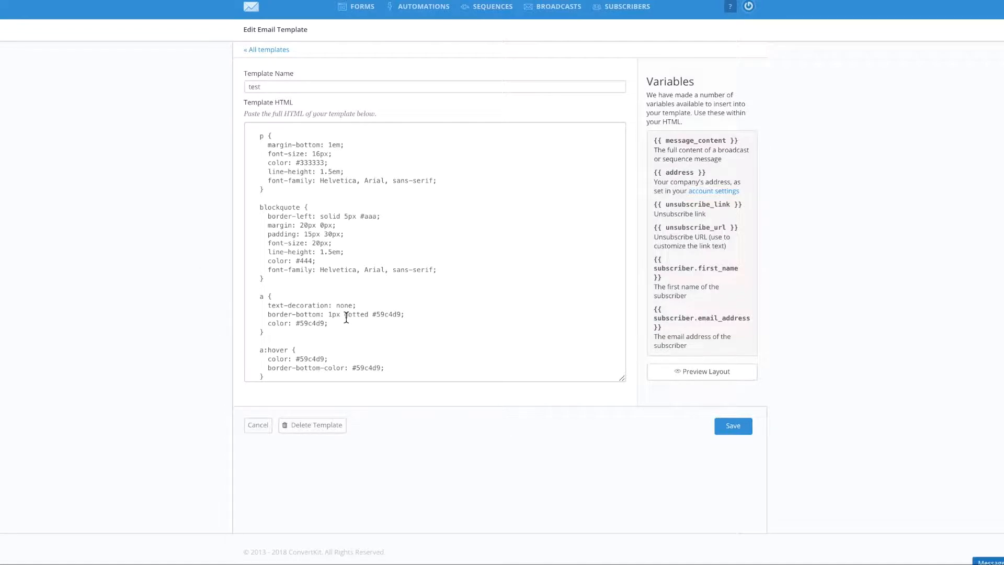
Step: Replace border-bottom '1px dotted #59c4d9' with none in the a { } rule and save
double_click(275, 314)
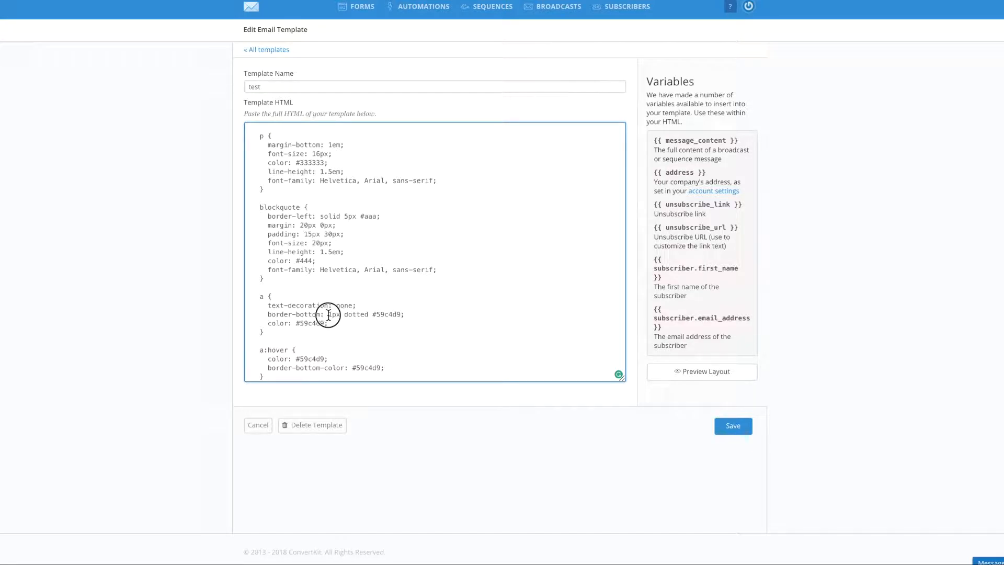
left_click_drag(329, 314, 401, 314)
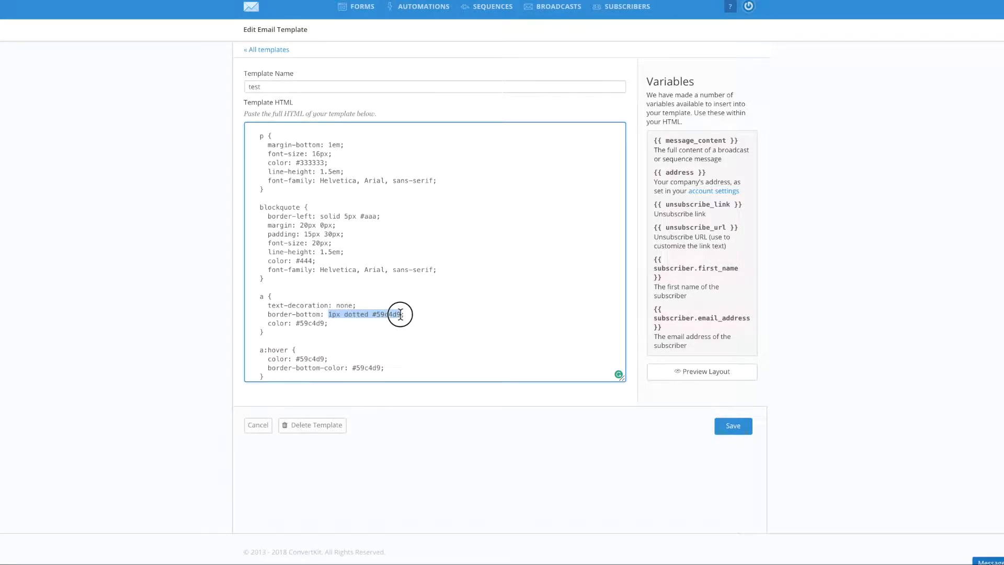
type("none")
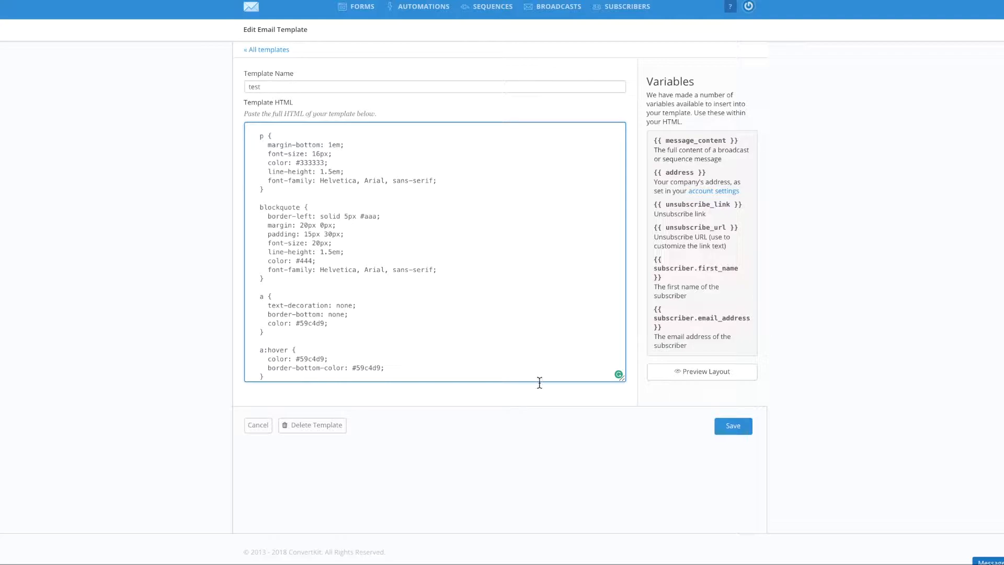
left_click(732, 426)
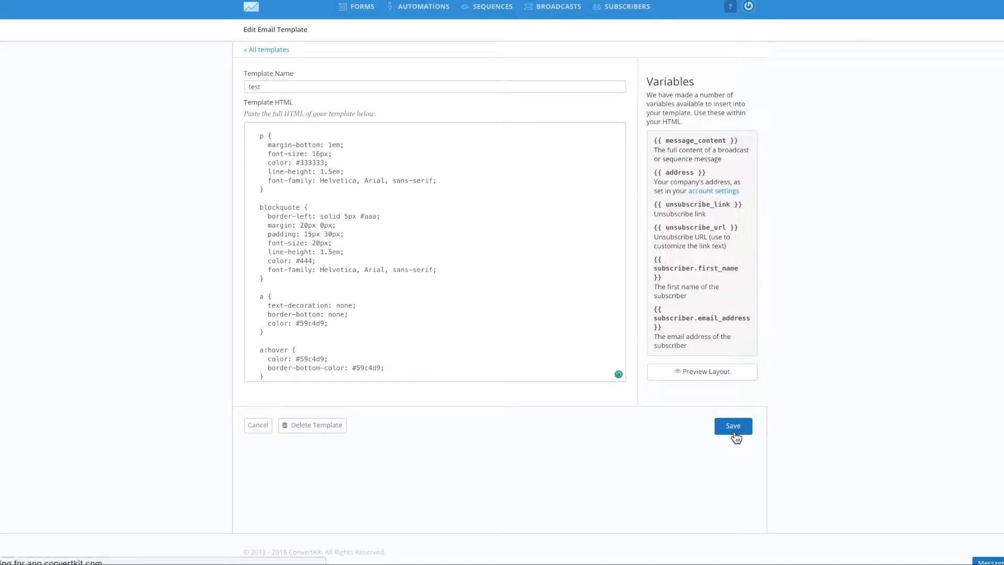
left_click(732, 426)
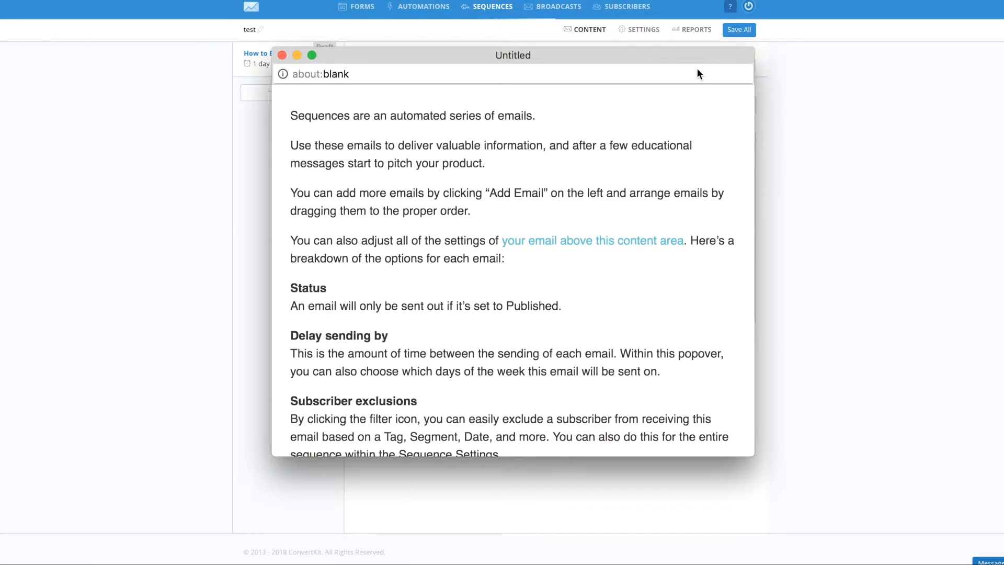
mouse_move(536, 253)
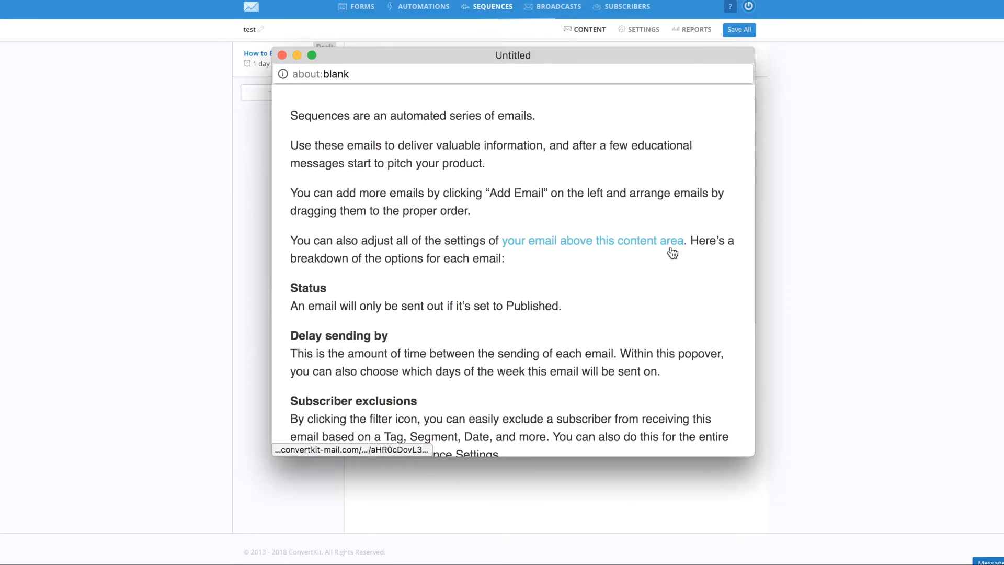
mouse_move(652, 247)
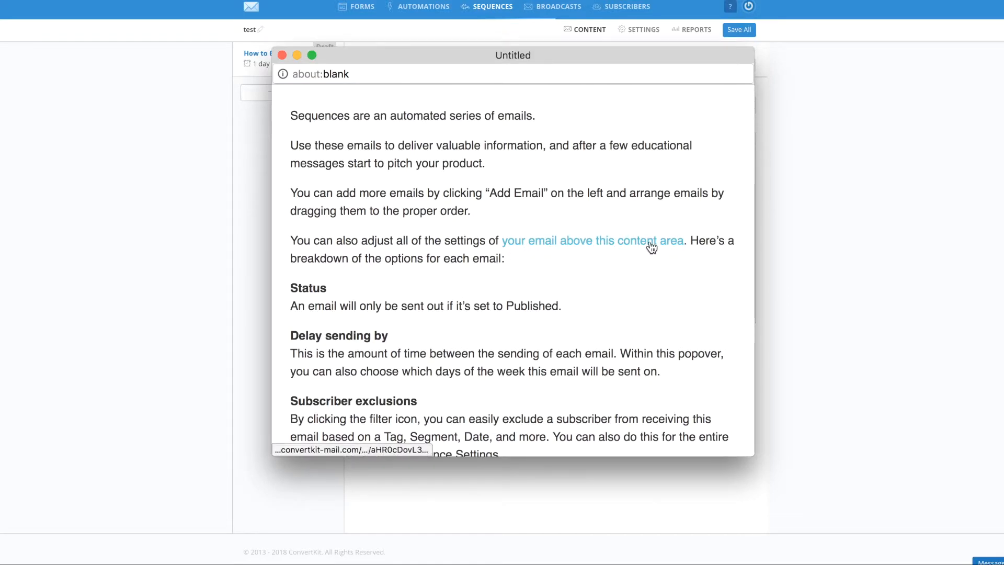
Step: Follow the now un-underlined link in the preview to the Sophia Ojha blog
left_click(592, 240)
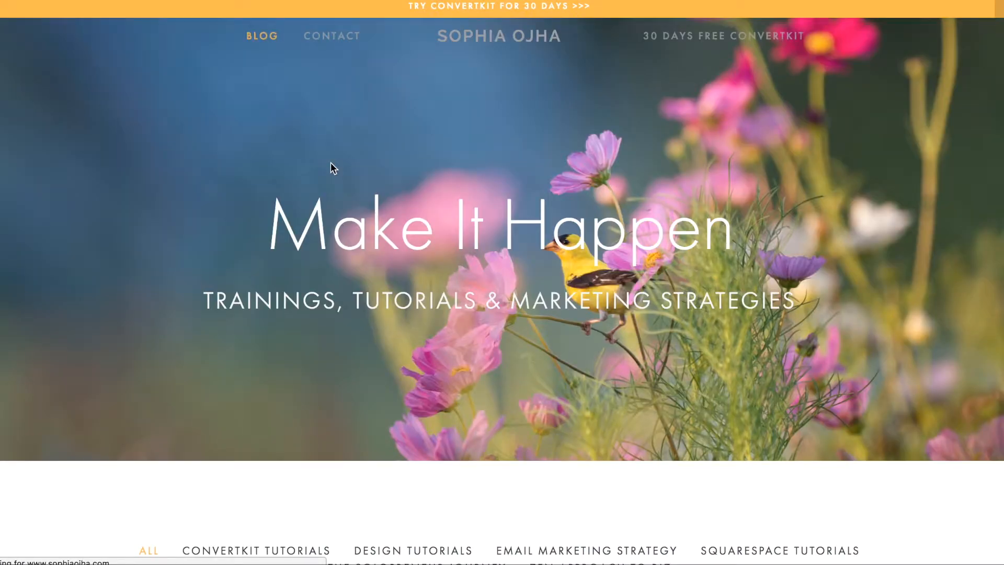